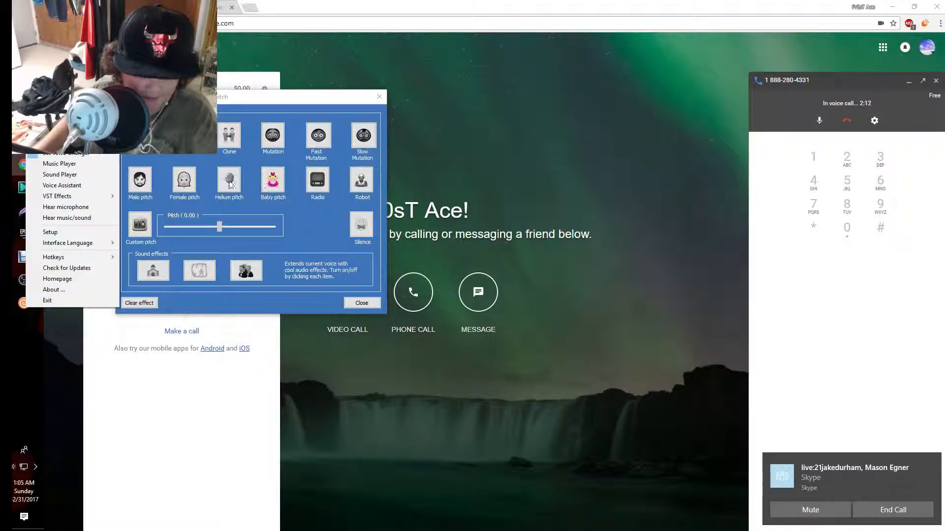
- Switch the Clownfish voice effect to Female pitch for the ongoing call
{"action": "left_click", "coordinate": [183, 180]}
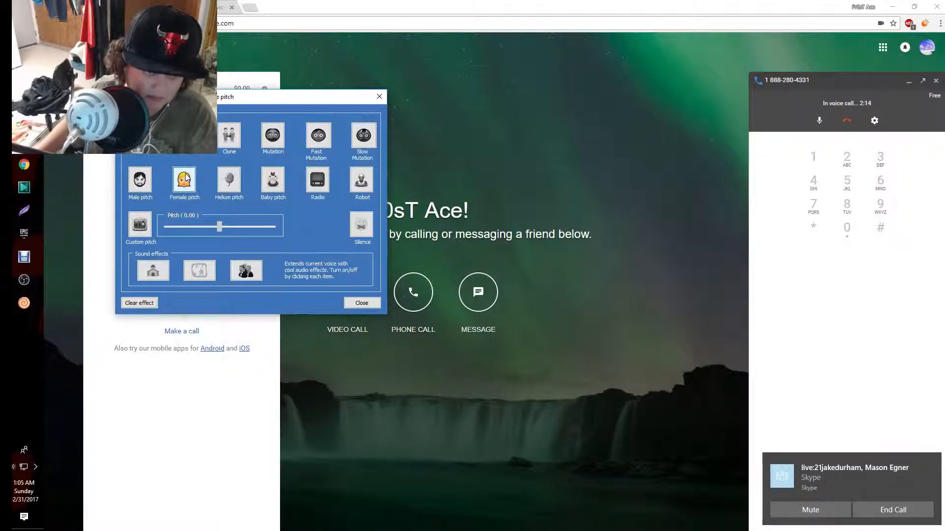
{"action": "left_click", "coordinate": [184, 179]}
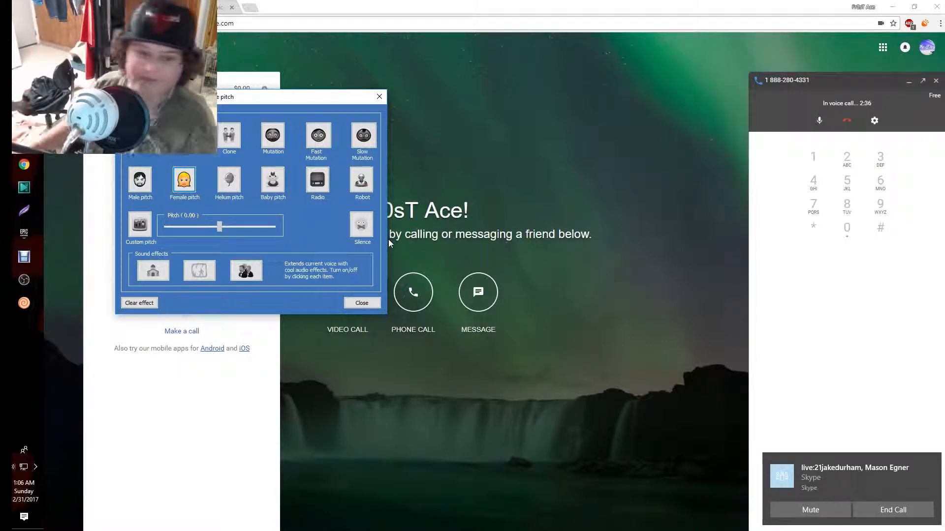
- Replace the Female pitch effect with the Baby pitch voice effect
{"action": "left_click", "coordinate": [273, 179]}
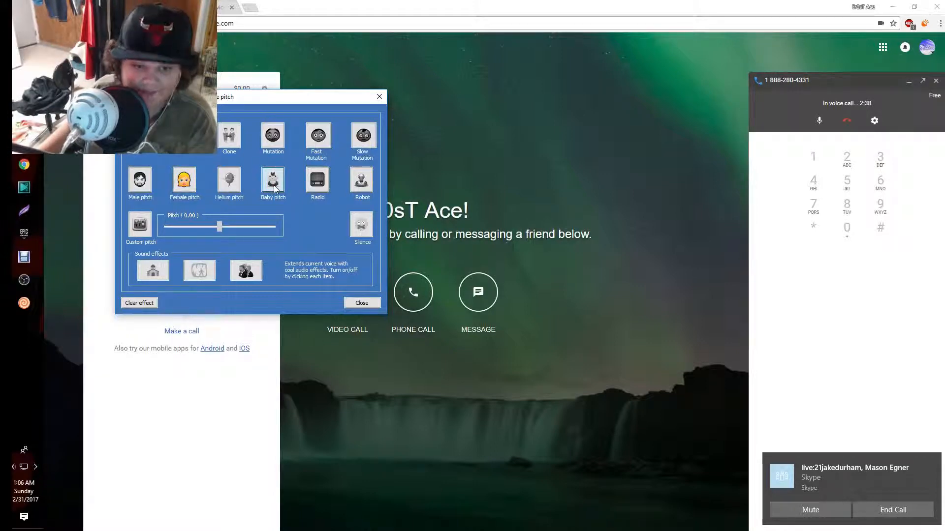
{"action": "left_click", "coordinate": [272, 182]}
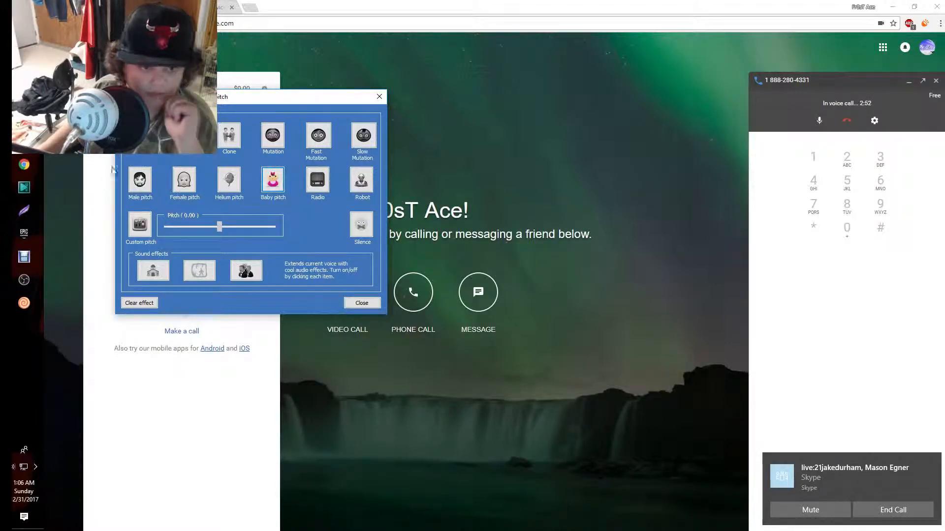
- Return to Female pitch, try the sound effect buttons, then switch to Slow Mutation
{"action": "left_click", "coordinate": [184, 181]}
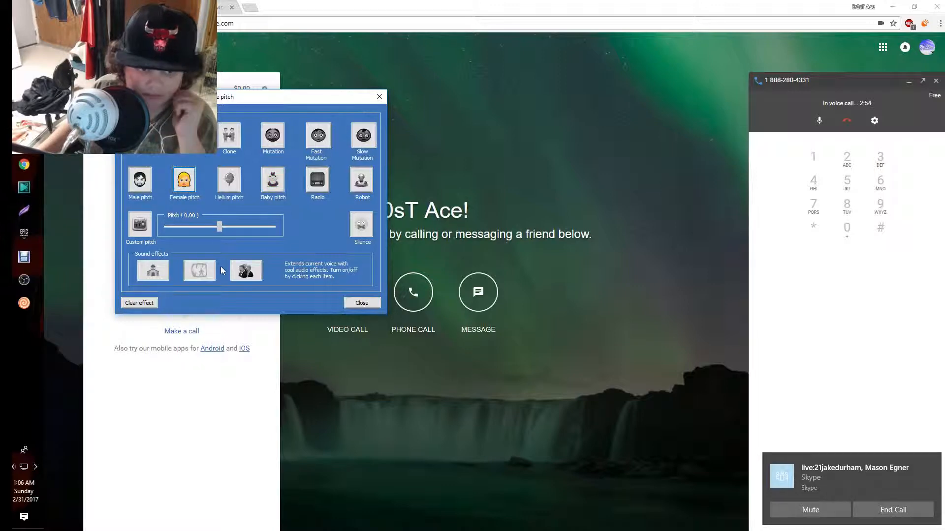
{"action": "left_click", "coordinate": [199, 270]}
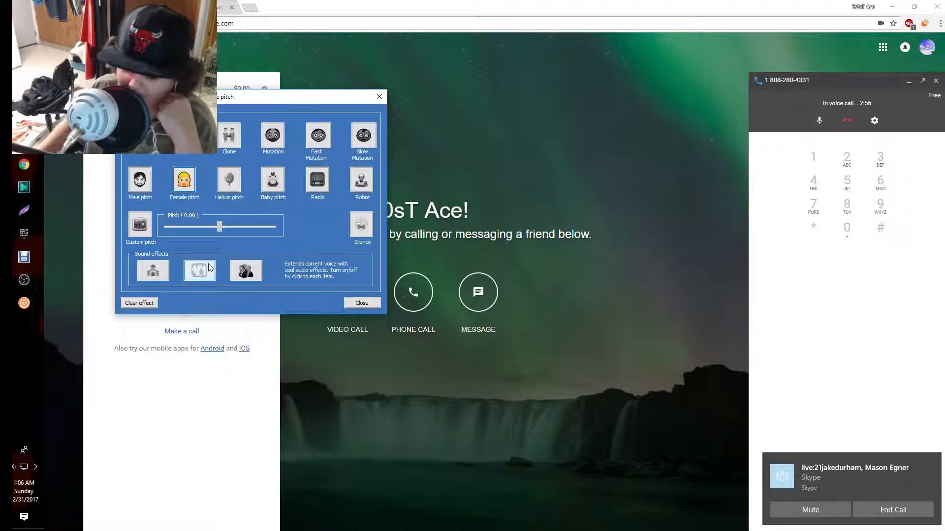
{"action": "left_click", "coordinate": [199, 269]}
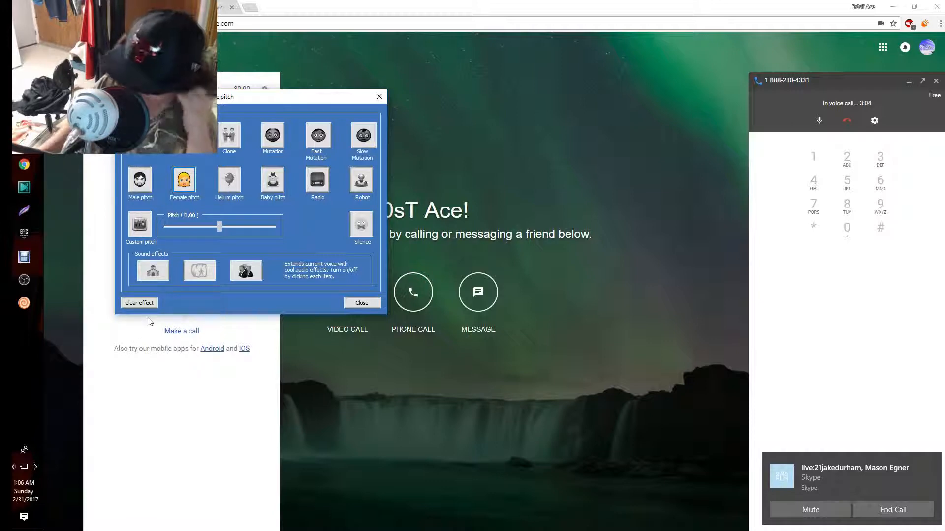
{"action": "mouse_move", "coordinate": [156, 413]}
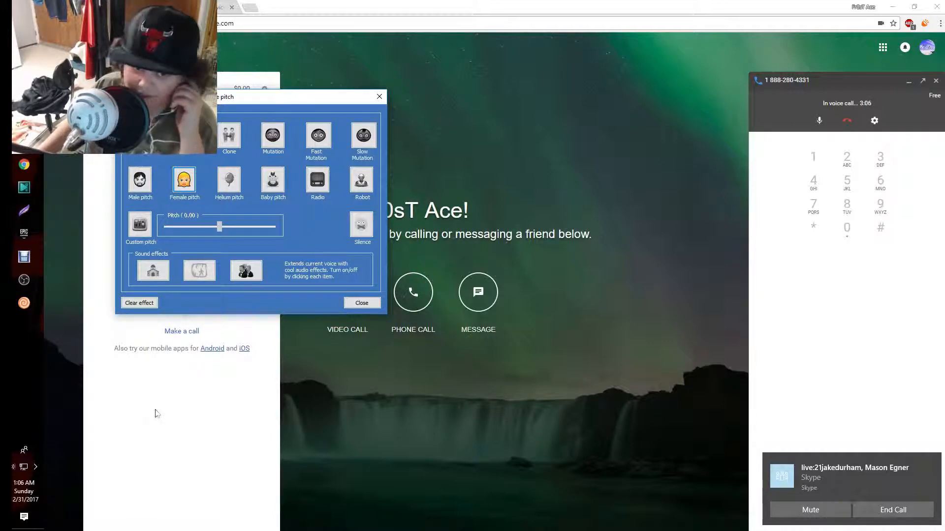
{"action": "left_click", "coordinate": [362, 135]}
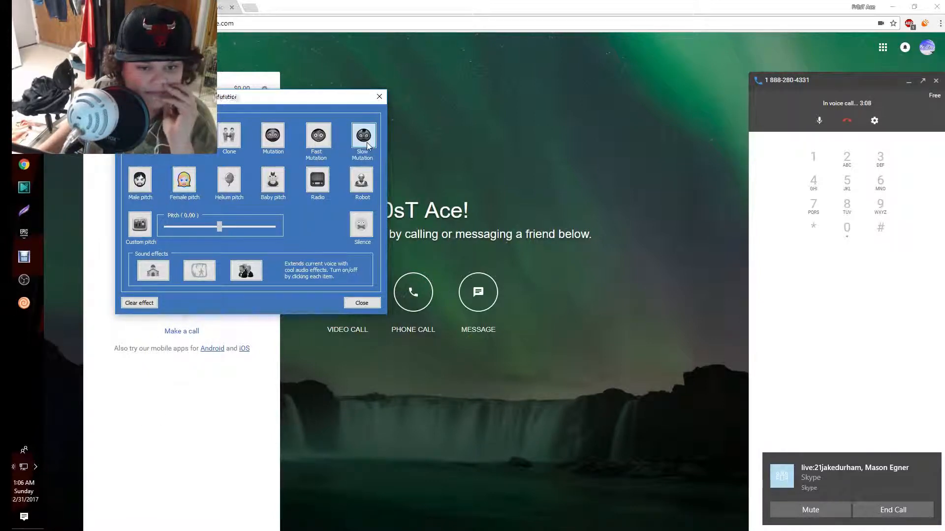